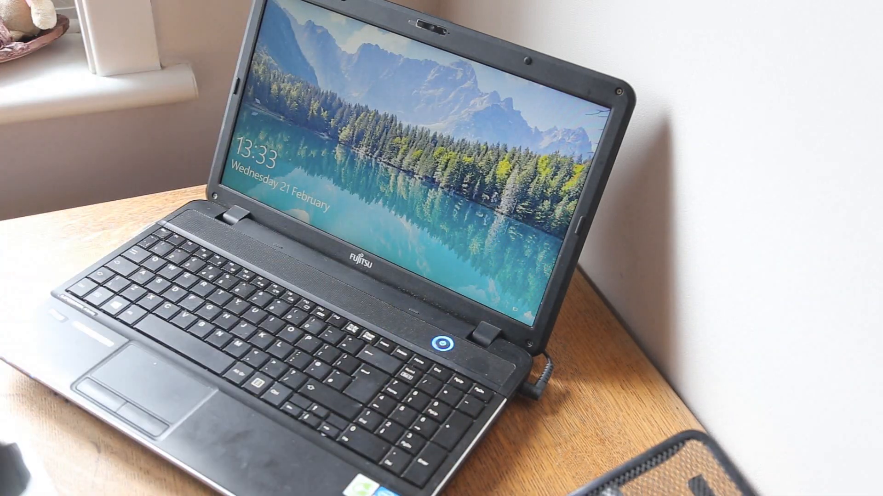
pyautogui.click(442, 338)
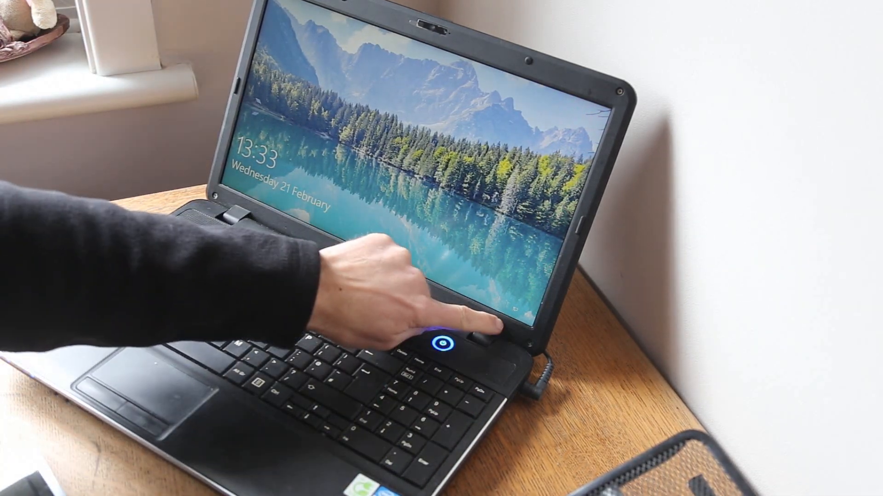